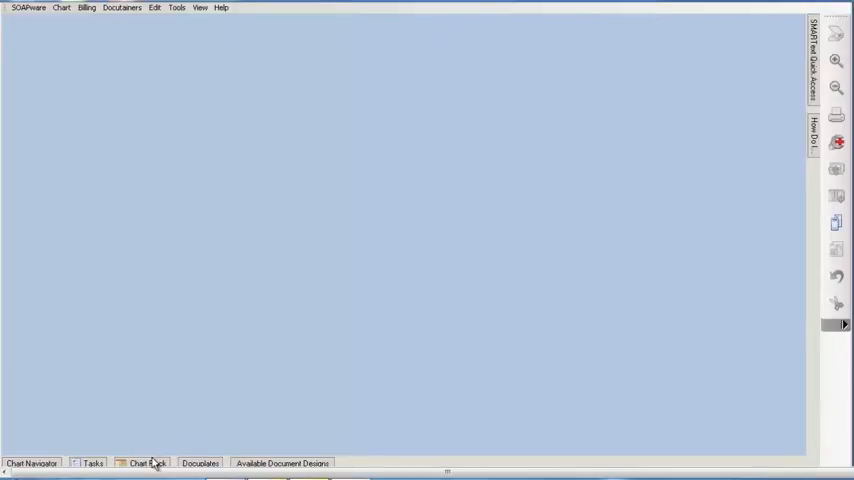
# Bring up the Chart Rack patient list and open the searched patient's chart
pyautogui.click(144, 464)
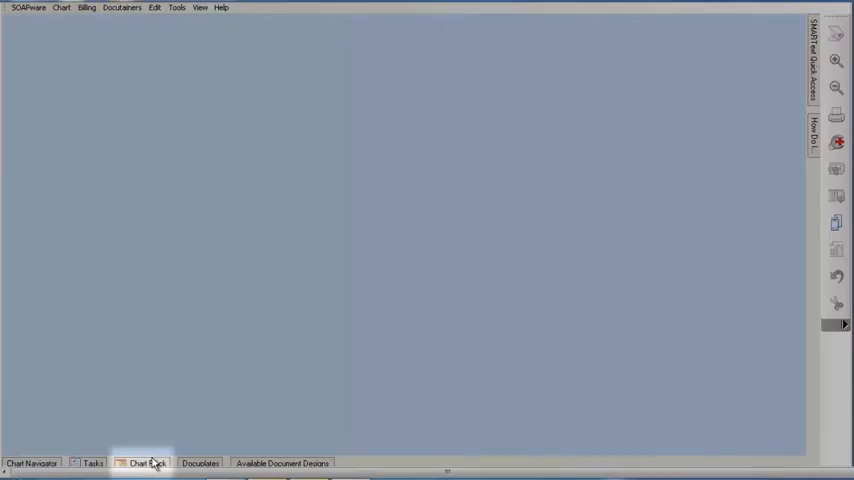
pyautogui.click(146, 464)
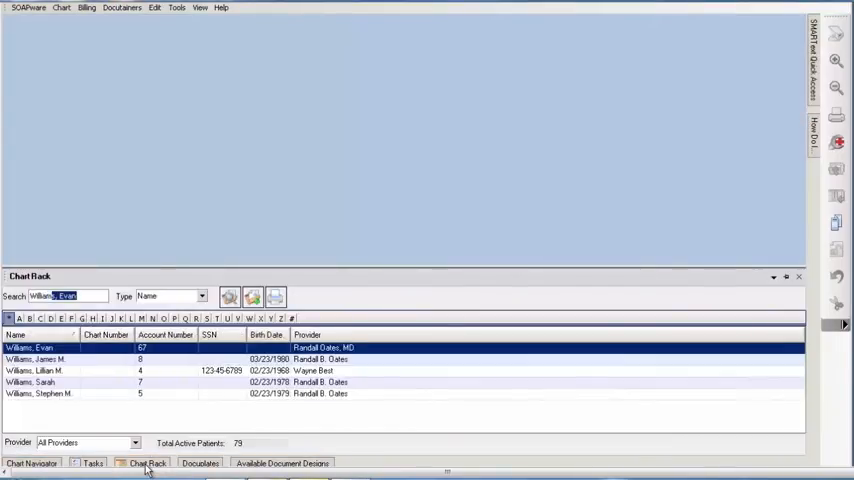
pyautogui.doubleClick(36, 370)
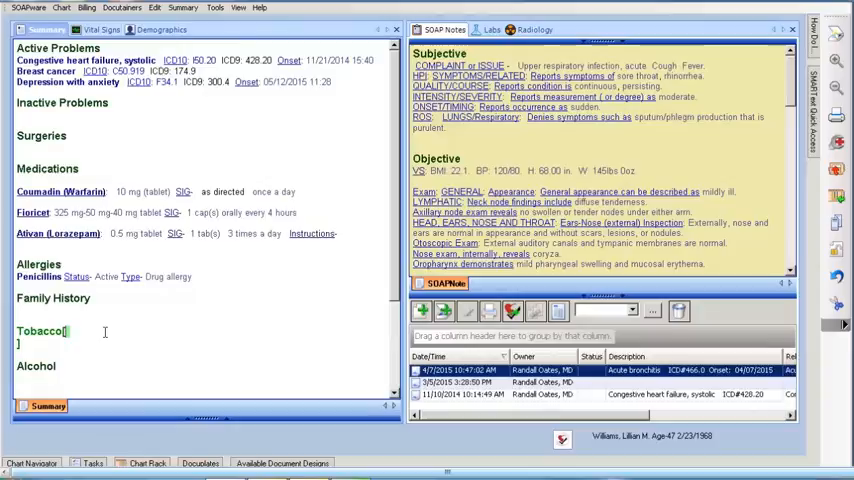
# Enter the SMARText shortcut 'tobm' to insert the family history entries
pyautogui.write('tobm')
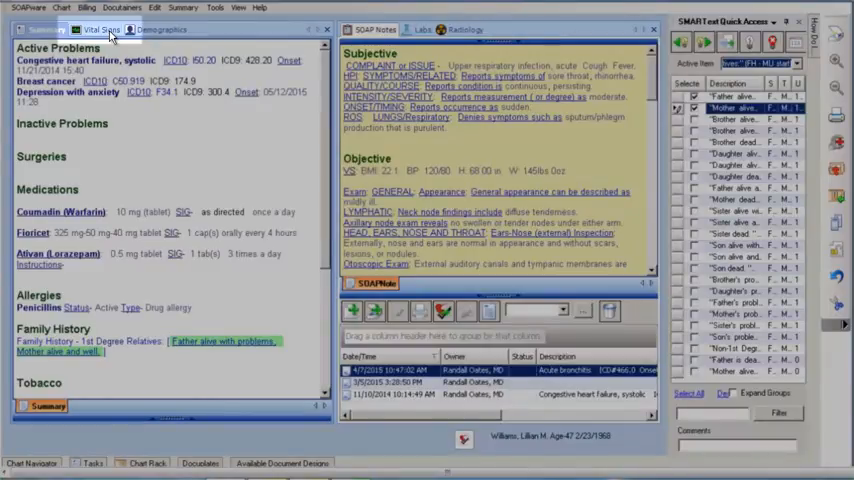
# Show the patient's vital signs with blood pressure, height and weight
pyautogui.click(100, 28)
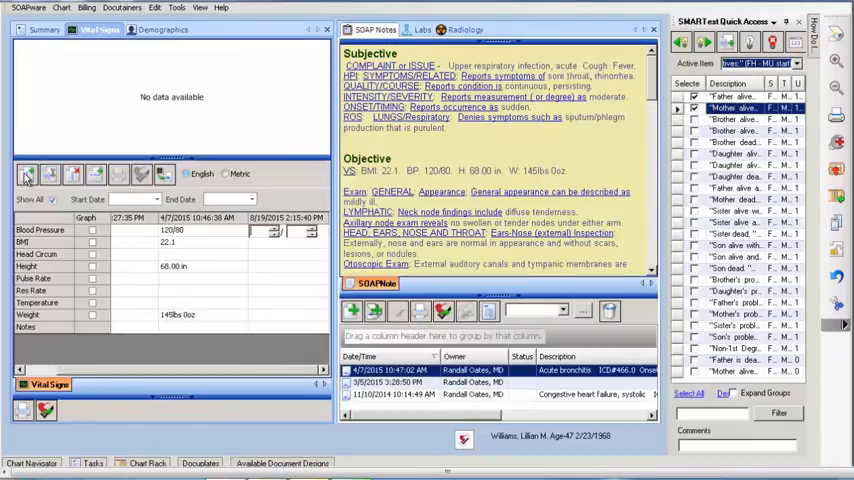
pyautogui.moveTo(28, 174)
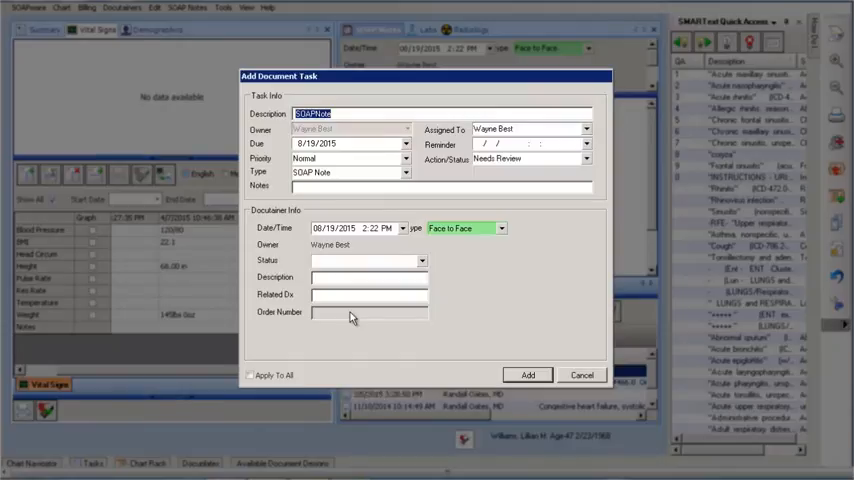
# Add the new face-to-face SOAP note from the Add Document Task dialog
pyautogui.click(528, 374)
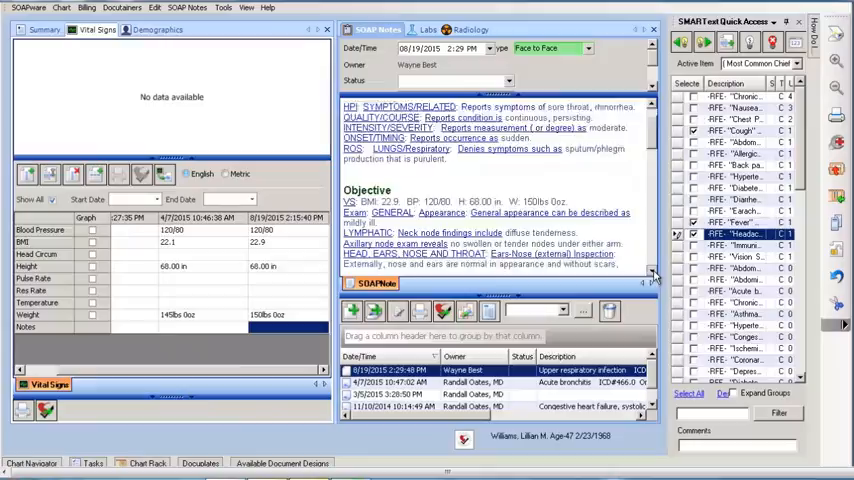
pyautogui.scroll(-3)
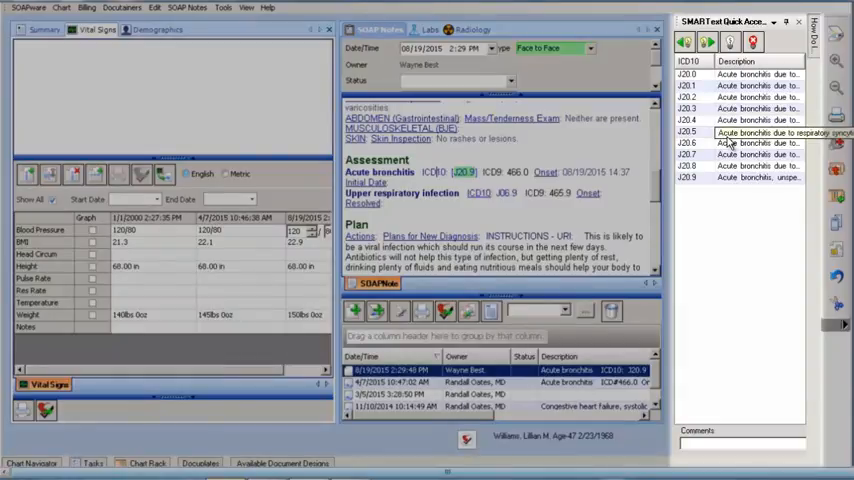
pyautogui.moveTo(738, 184)
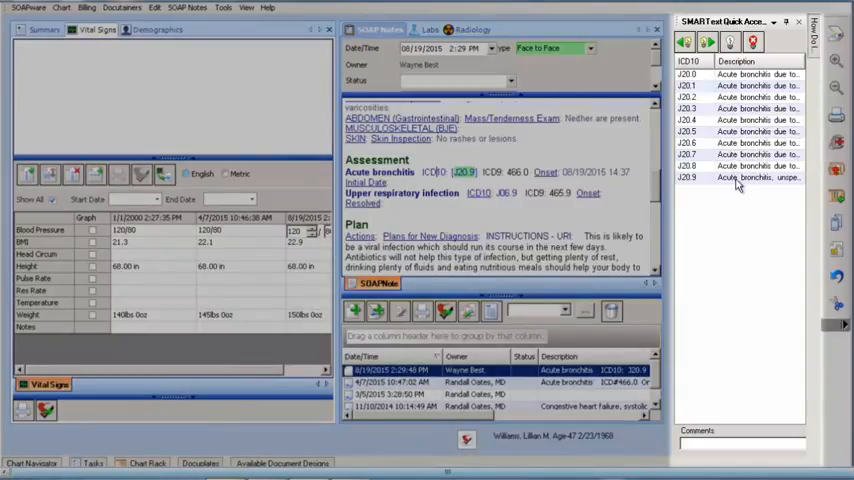
# Assign 'Acute bronchitis, unspecified' (J20.9) as the diagnosis code
pyautogui.click(760, 178)
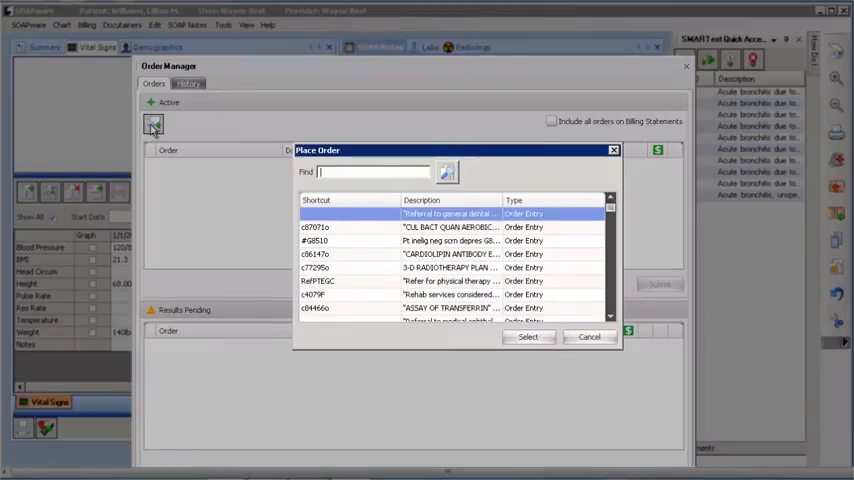
# Order the chest x-ray and the respiratory physician referral, then view the referral's details
pyautogui.write('chest')
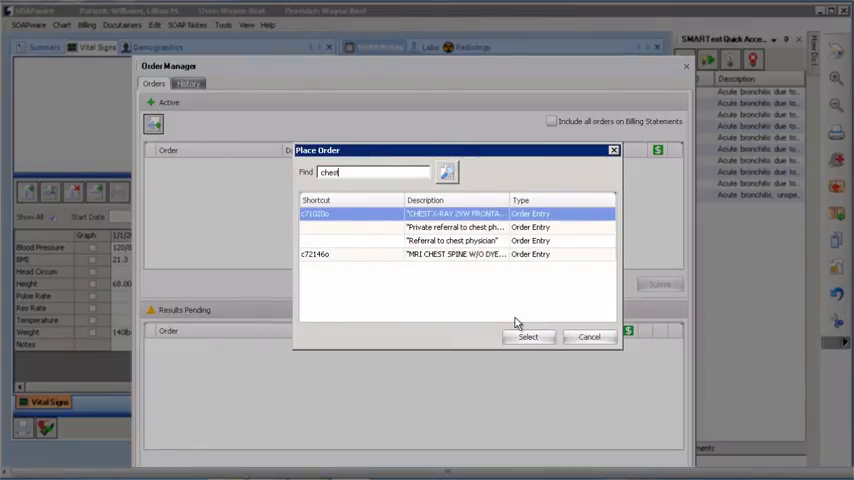
pyautogui.click(528, 336)
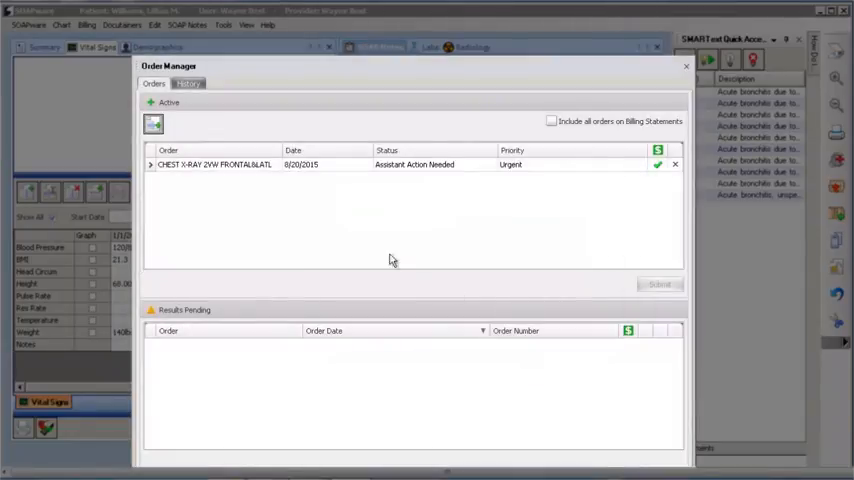
pyautogui.moveTo(208, 184)
pyautogui.write('pulmonologist')
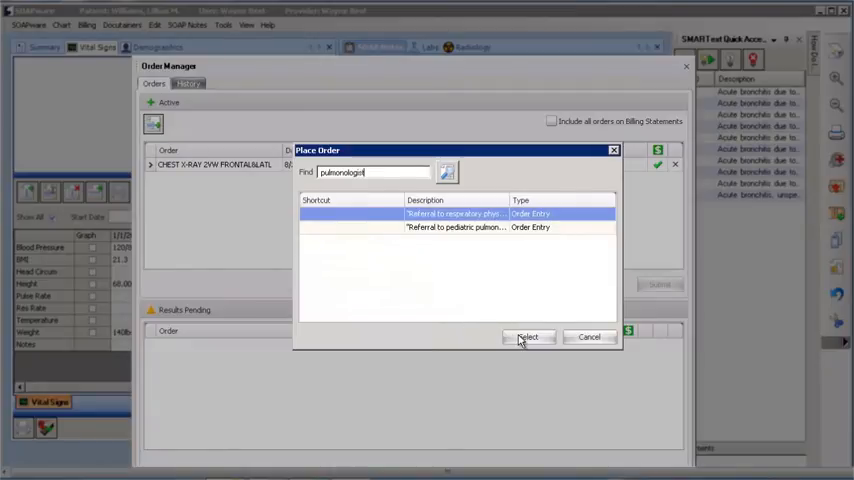
pyautogui.click(528, 336)
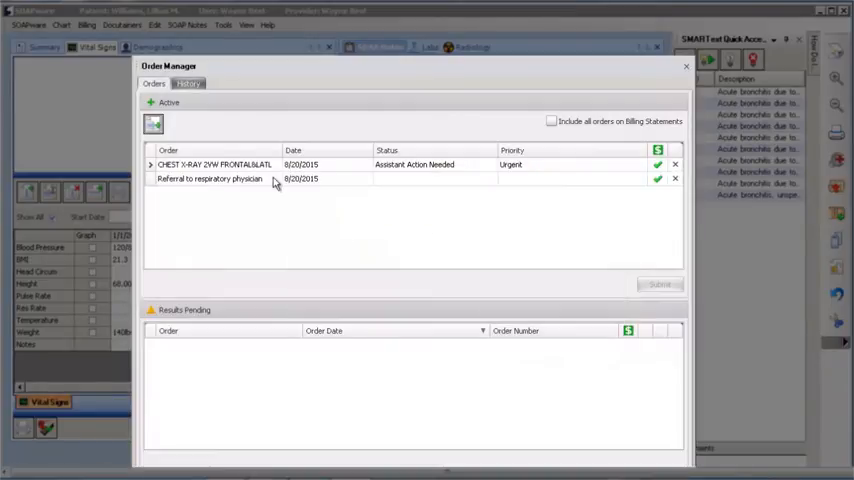
pyautogui.click(210, 178)
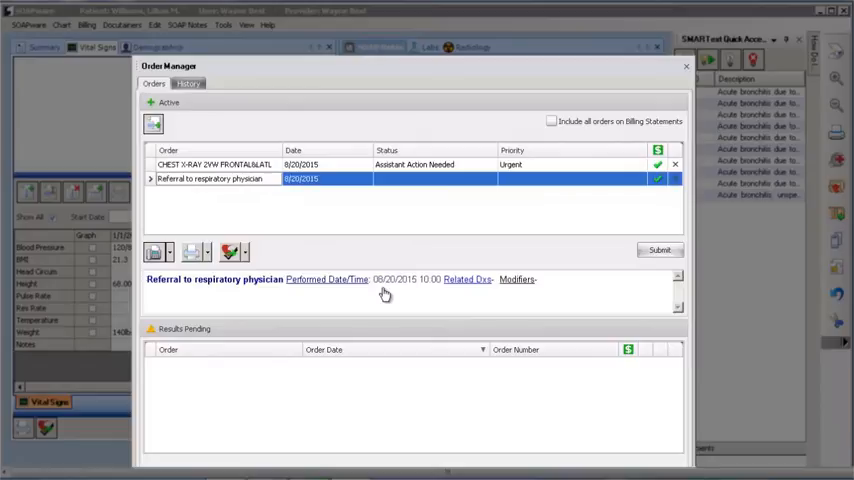
pyautogui.moveTo(230, 252)
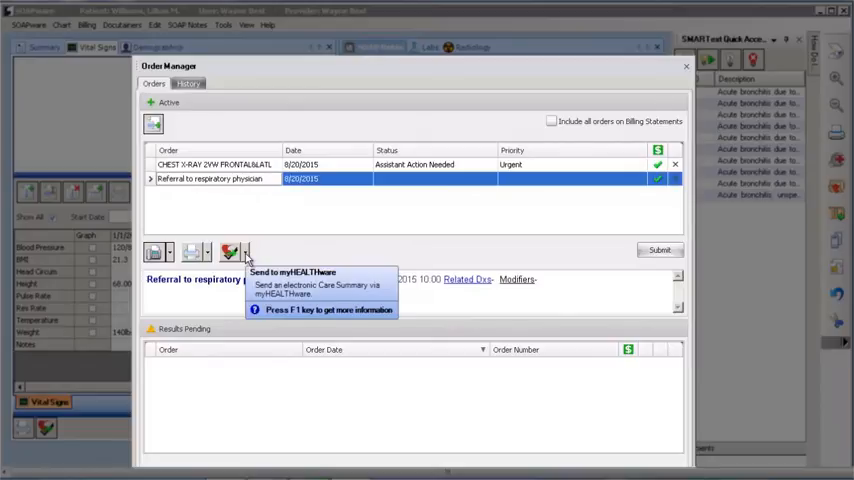
# Send the referral via myHEALTHware to the outside provider with message 'Referring patient for'
pyautogui.click(230, 252)
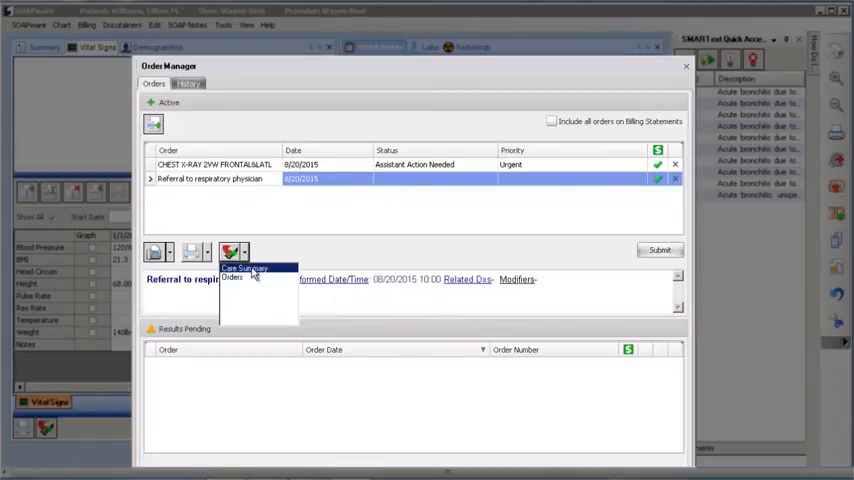
pyautogui.click(244, 268)
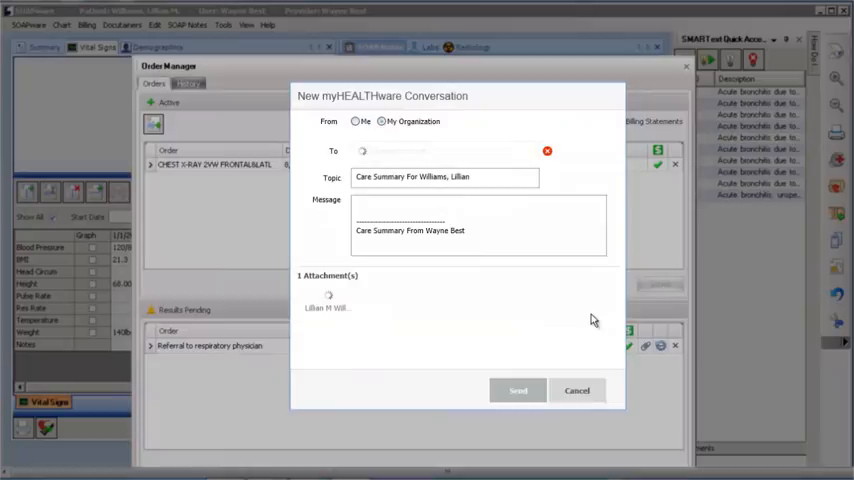
pyautogui.click(444, 152)
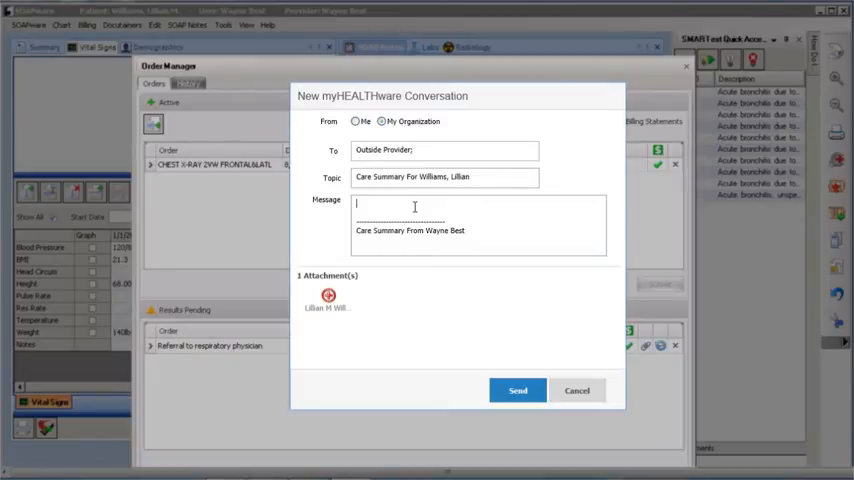
pyautogui.write('Referring patient for...')
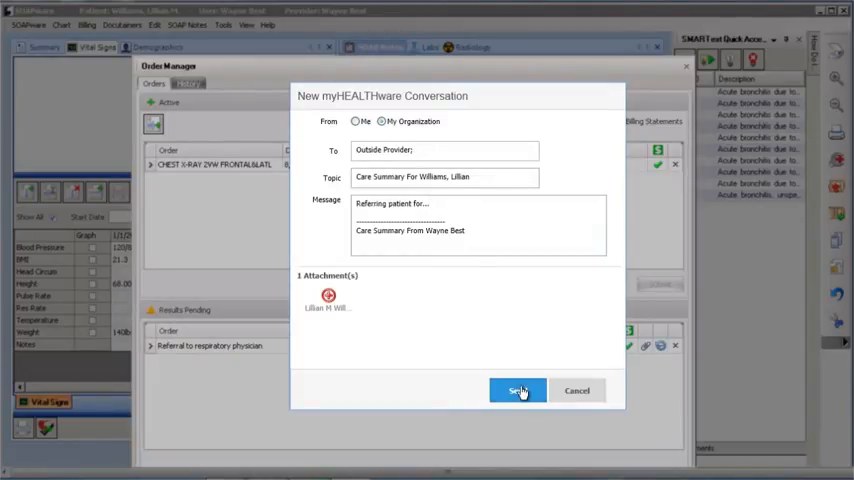
pyautogui.click(518, 390)
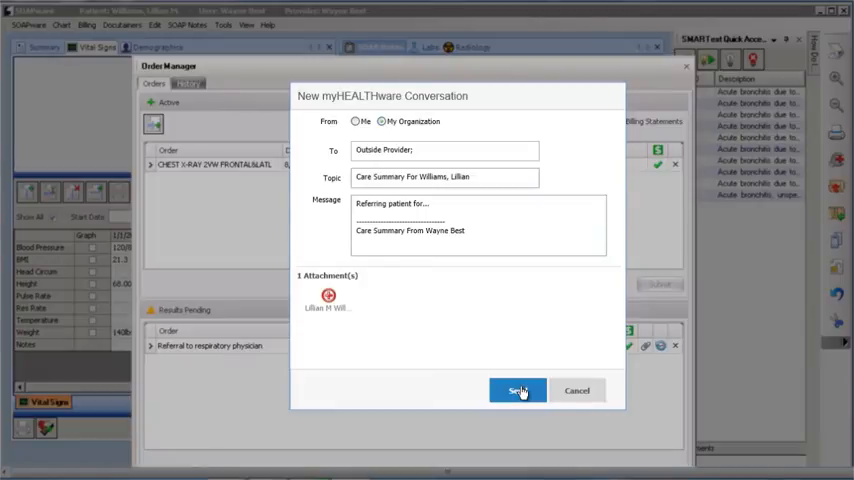
pyautogui.click(518, 390)
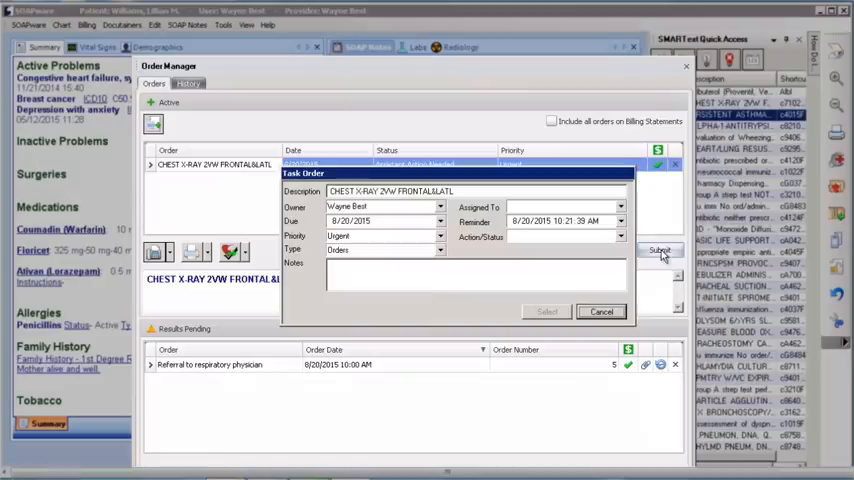
# Submit the CHEST X-RAY 2VW FRONTAL&LAT task order
pyautogui.click(660, 250)
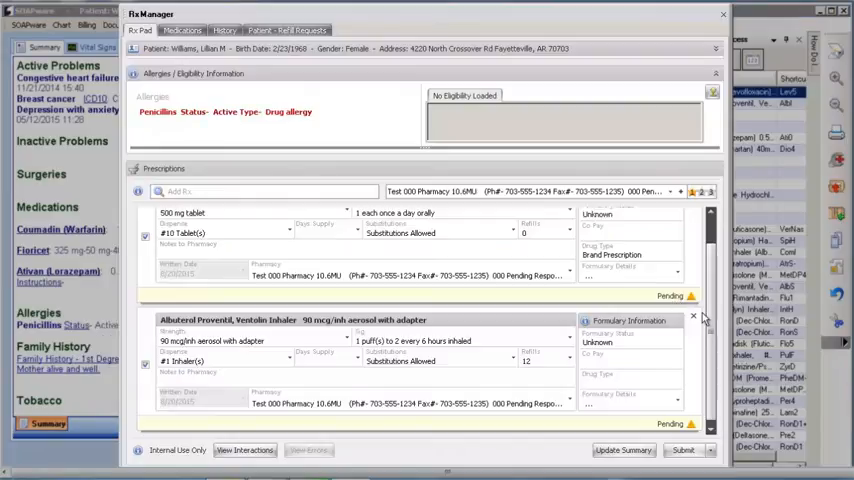
# Submit the Levaquin 500 mg tablet and albuterol inhaler prescriptions in Rx Manager
pyautogui.scroll(-3)
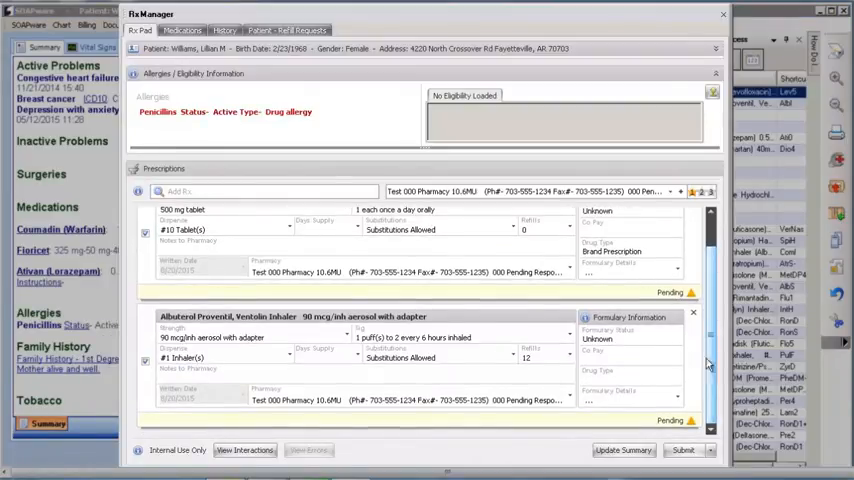
pyautogui.click(684, 450)
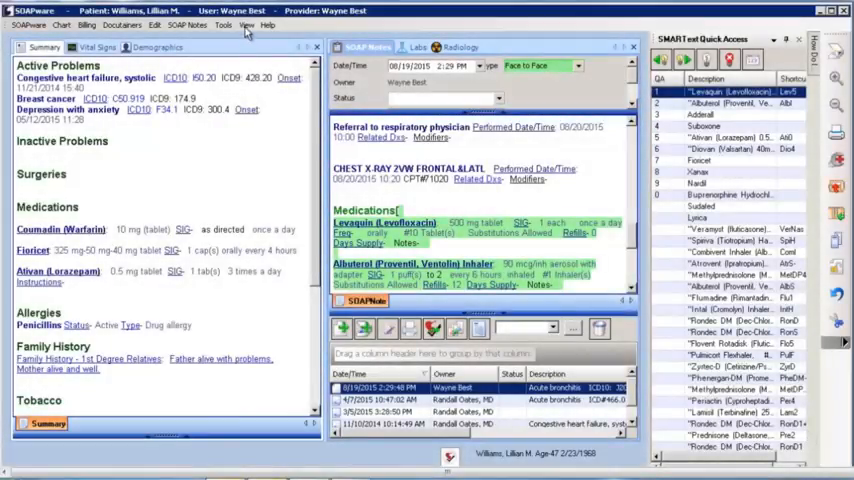
# Record NQF 0419 Document Current Medications from the SMART Flow Results view
pyautogui.click(246, 24)
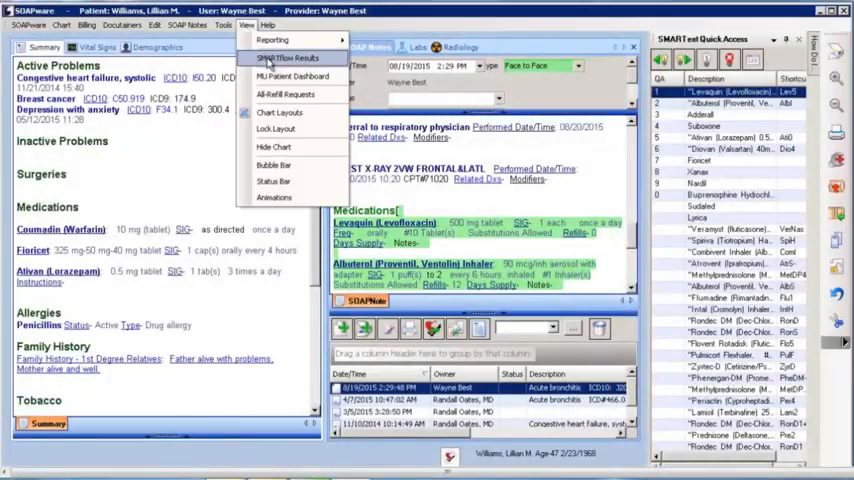
pyautogui.click(288, 56)
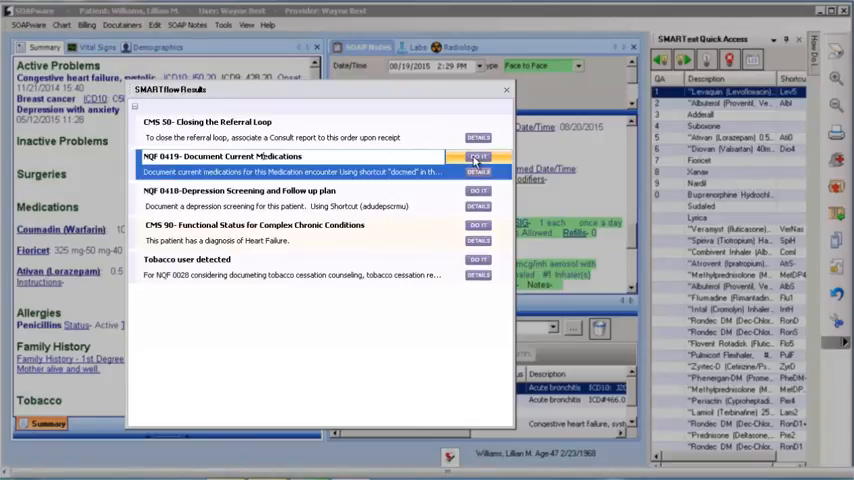
pyautogui.click(478, 156)
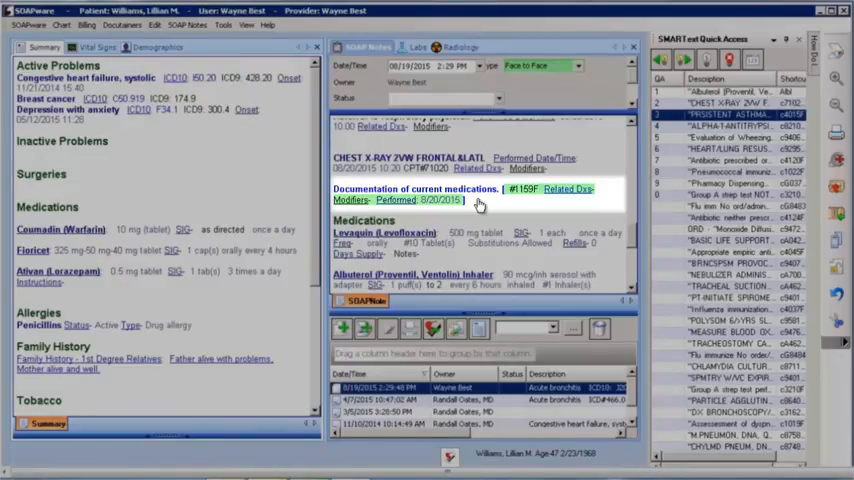
pyautogui.scroll(-3)
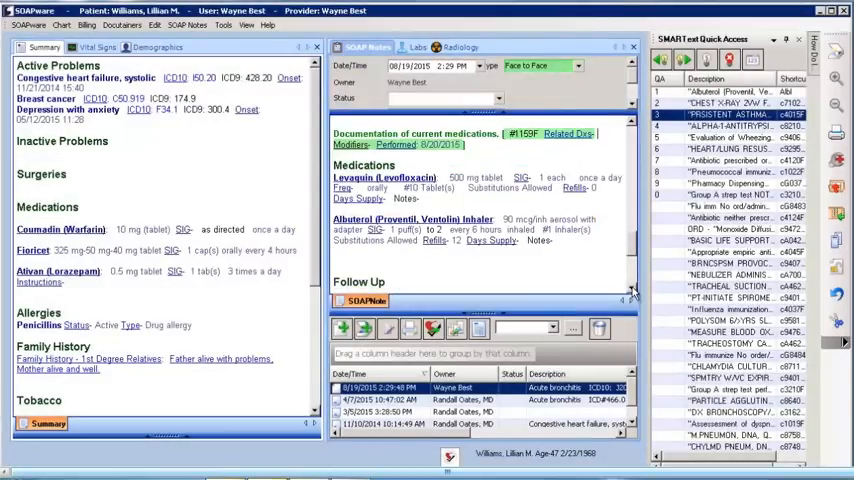
pyautogui.scroll(-3)
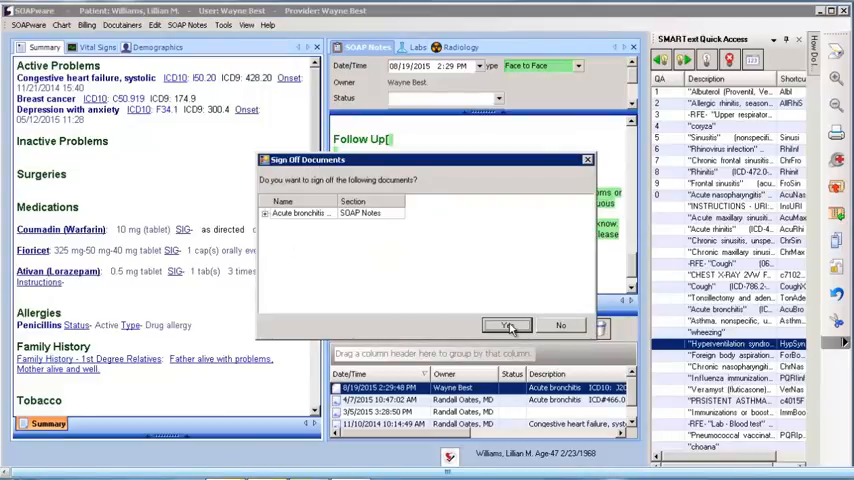
# Confirm sign-off of the acute bronchitis note and decline re-filing the chart
pyautogui.click(510, 326)
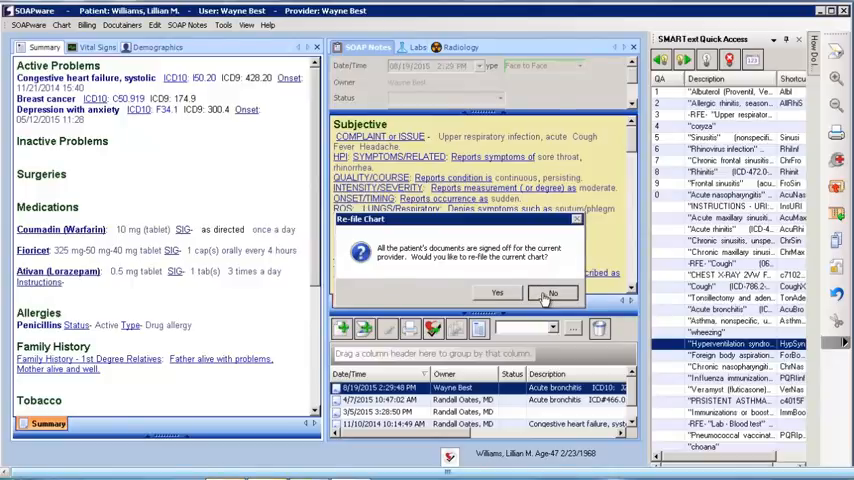
pyautogui.click(552, 292)
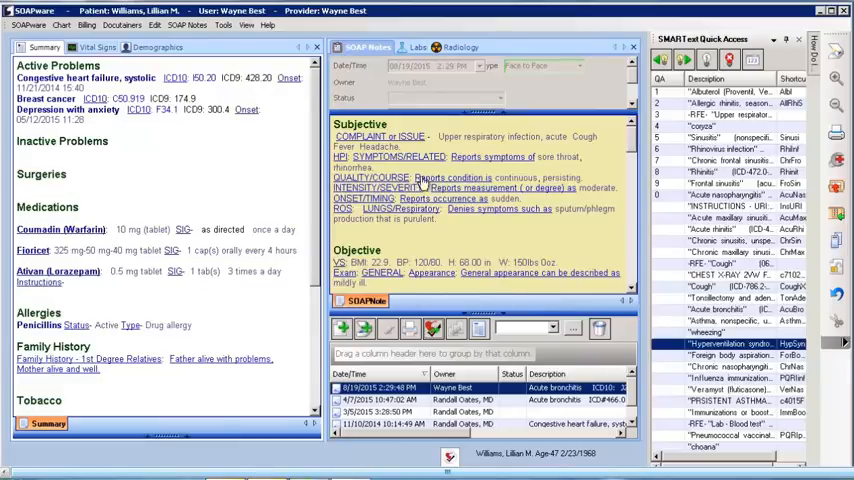
# Launch myHEALTHware from the Tools menu to view the sent care summary conversations
pyautogui.click(224, 24)
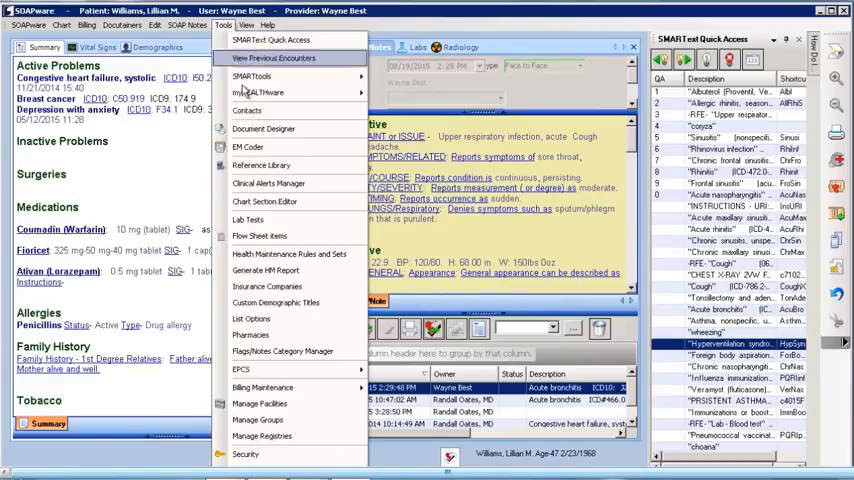
pyautogui.moveTo(258, 92)
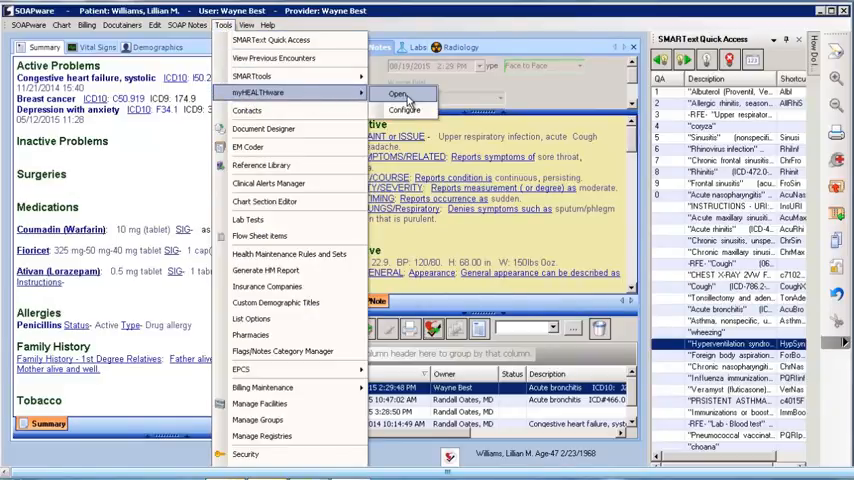
pyautogui.click(400, 94)
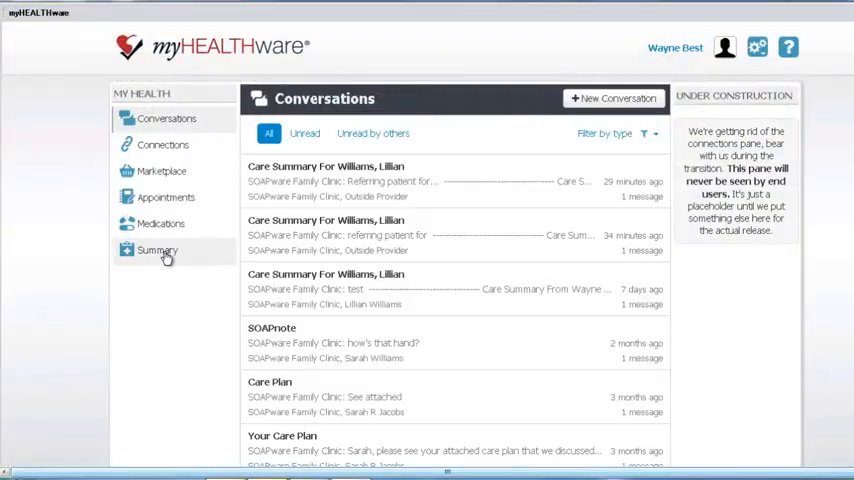